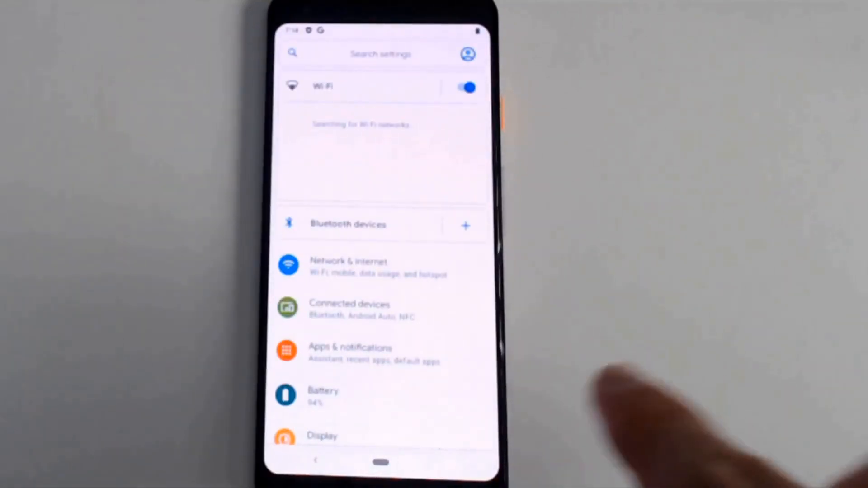
Reach Developer options via System > Advanced and allow USB debugging at the prompt.
{"action": "scroll", "scroll_direction": "down", "scroll_amount": 3}
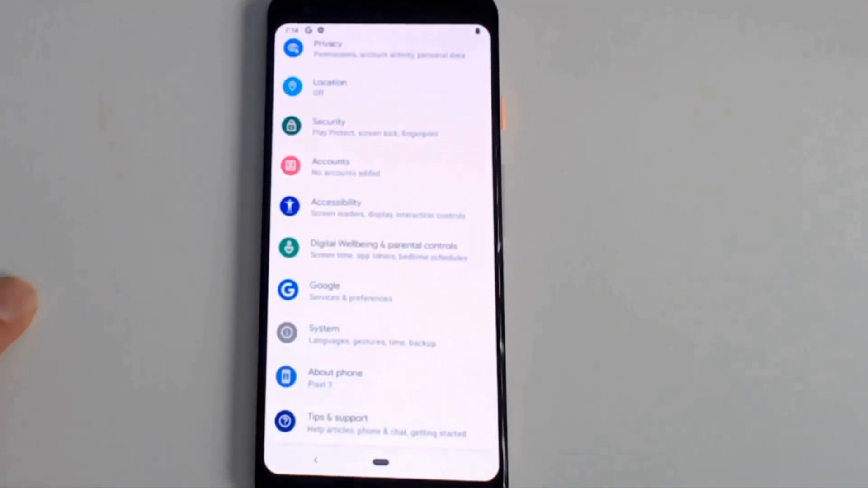
{"action": "left_click", "coordinate": [342, 335]}
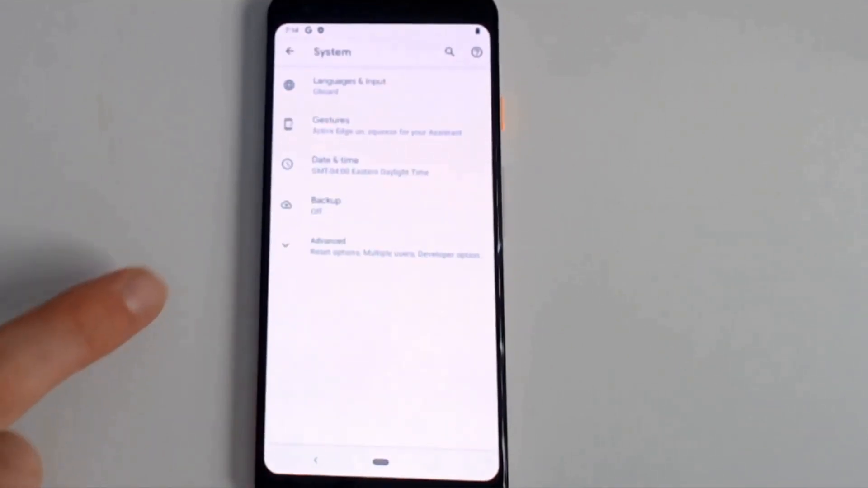
{"action": "left_click", "coordinate": [328, 244]}
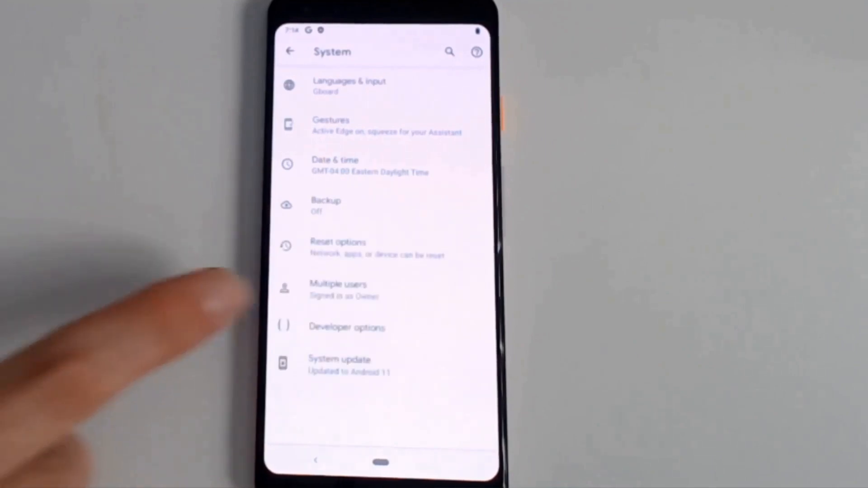
{"action": "left_click", "coordinate": [345, 328]}
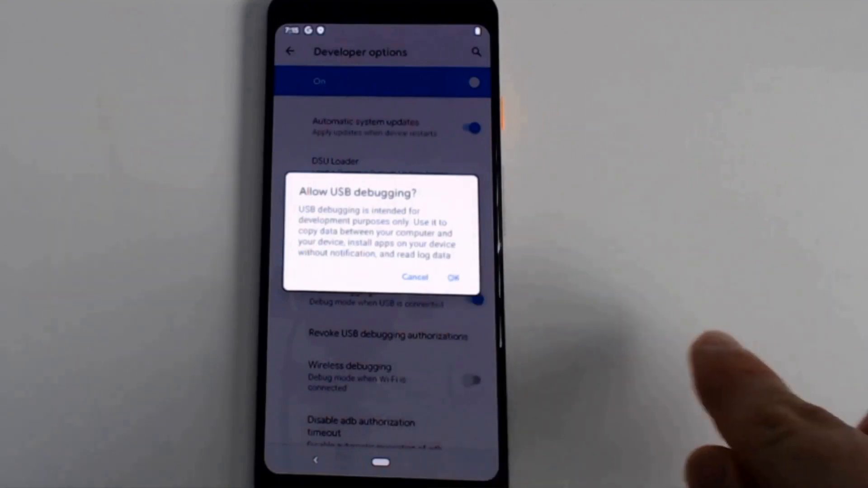
{"action": "left_click", "coordinate": [453, 278]}
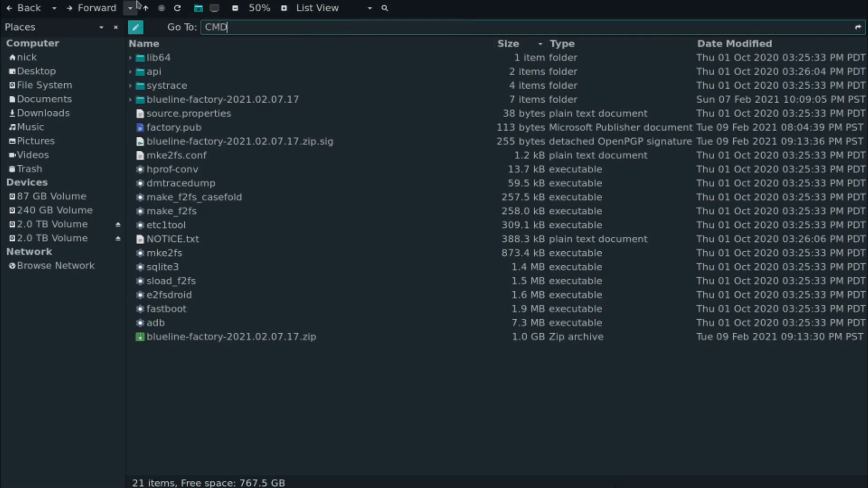
Launch a terminal in the ADB folder holding the blueline factory image files.
{"action": "key", "text": "Return"}
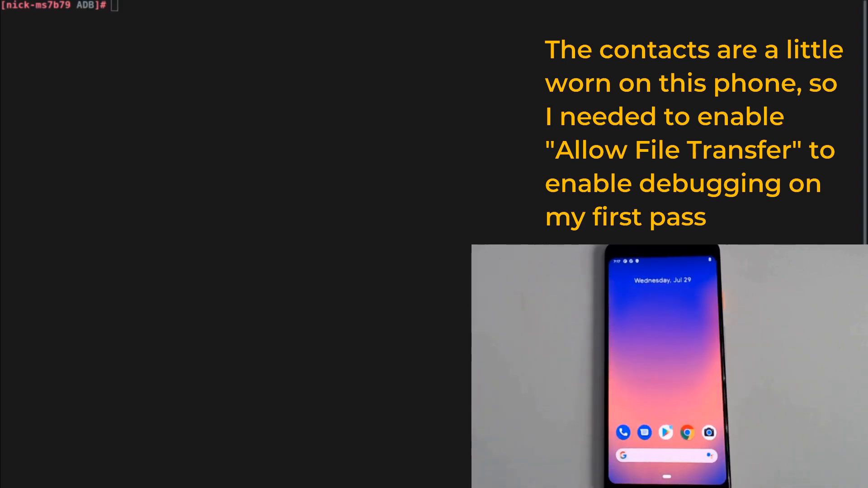
Run adb devices to see the phone, then adb reboot fastboot.
{"action": "type", "text": "adb devices"}
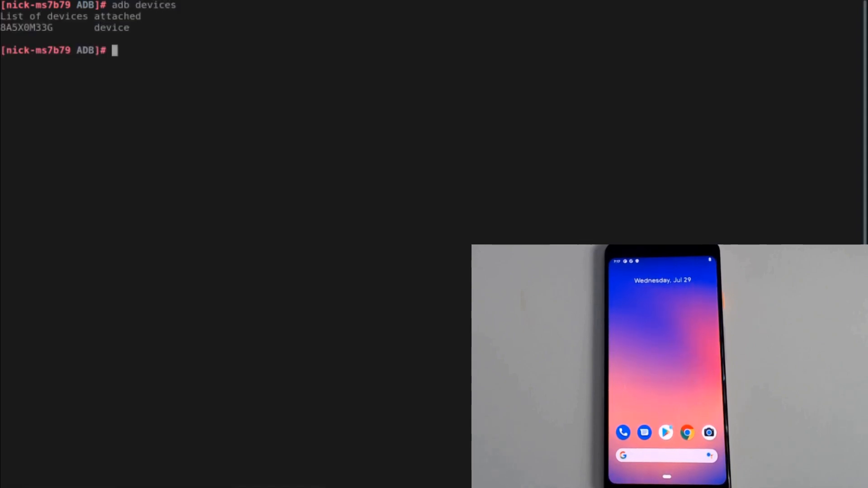
{"action": "type", "text": "adb reboot fastboot"}
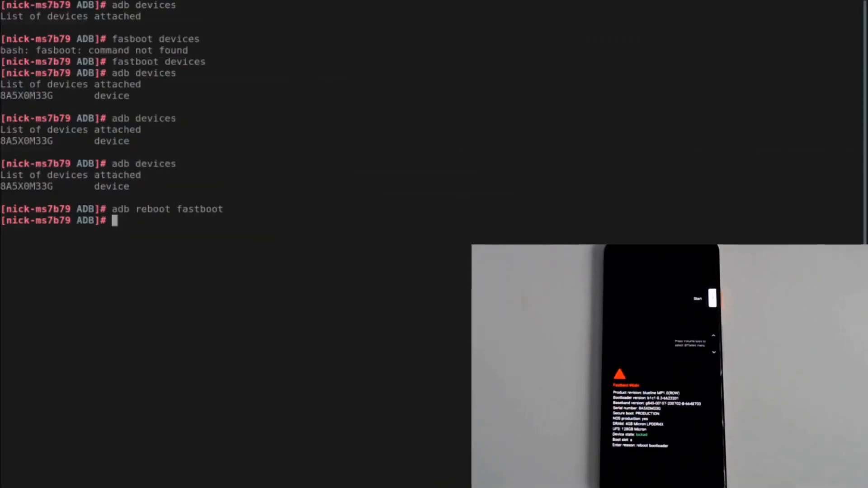
Run fastboot devices, then fastboot flashing unlock to unlock the bootloader.
{"action": "type", "text": "fastboot devices"}
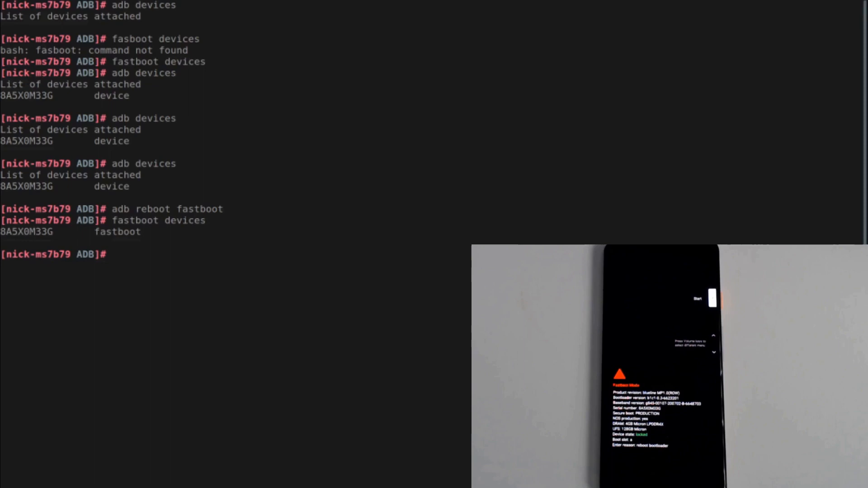
{"action": "type", "text": "fast"}
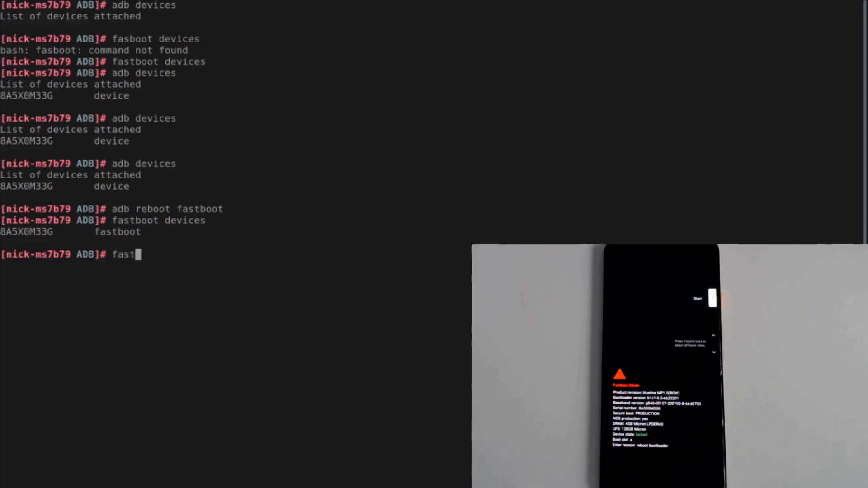
{"action": "type", "text": "boot flashing"}
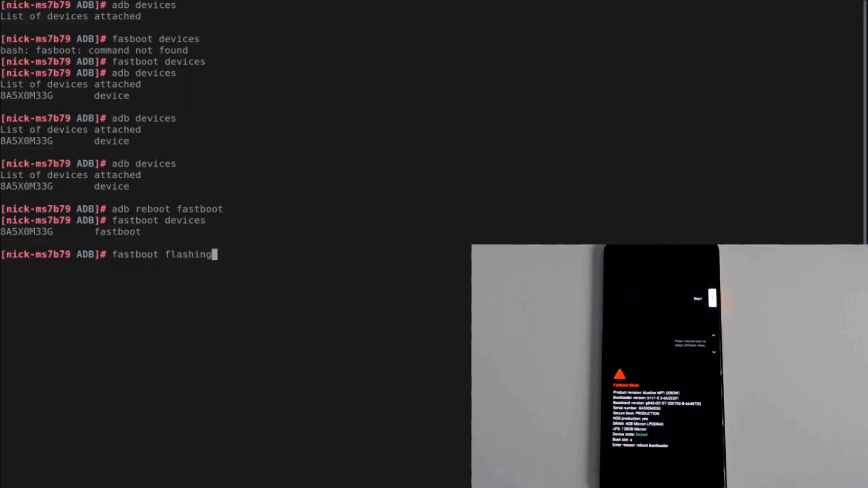
{"action": "type", "text": "unlock"}
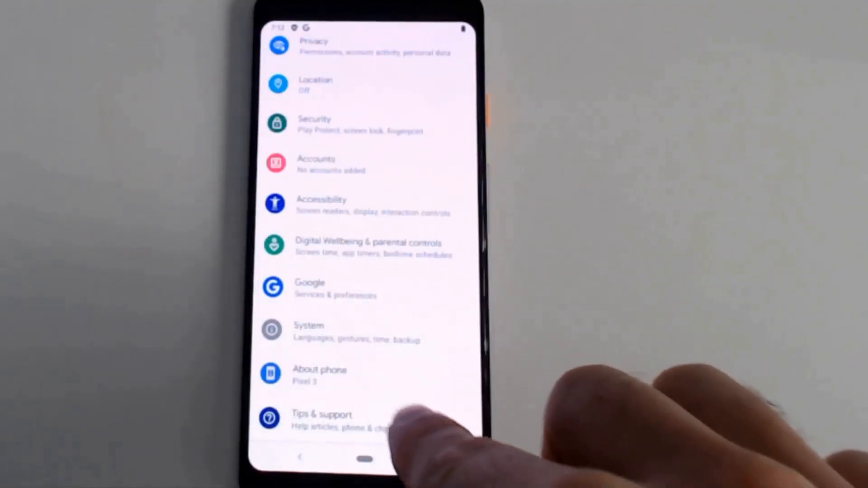
Tap Build number under About phone to become a developer, then return to settings.
{"action": "left_click", "coordinate": [319, 370]}
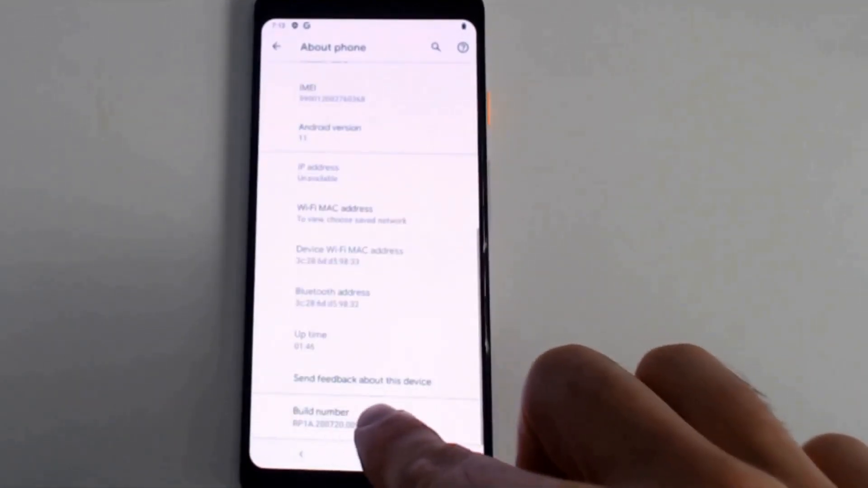
{"action": "left_click", "coordinate": [326, 418]}
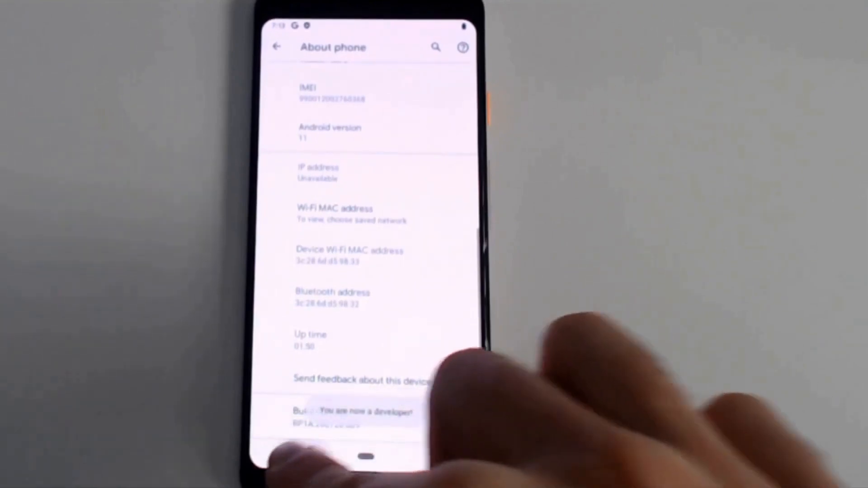
{"action": "left_click", "coordinate": [278, 47]}
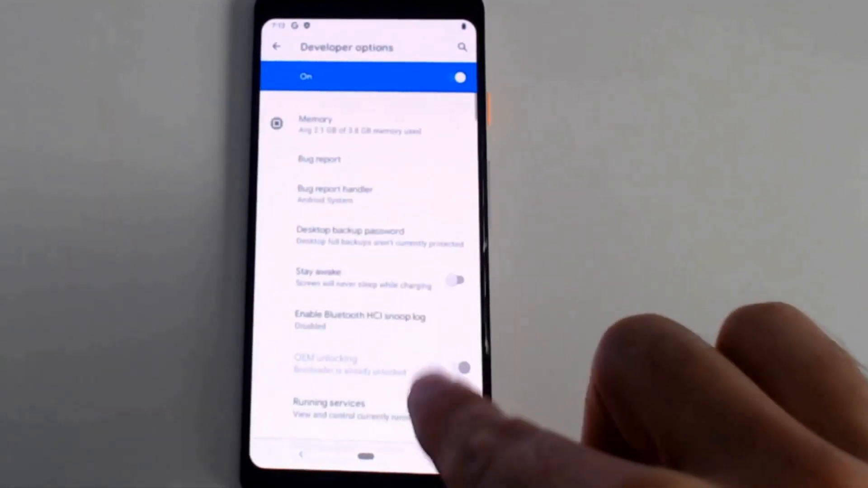
Turn on USB debugging, confirm it, and always allow this computer to debug.
{"action": "scroll", "scroll_direction": "down", "scroll_amount": 3}
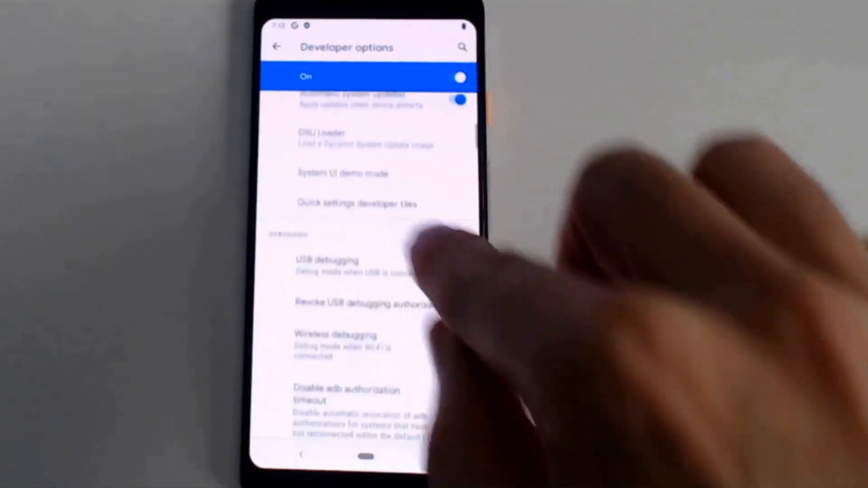
{"action": "left_click", "coordinate": [331, 264]}
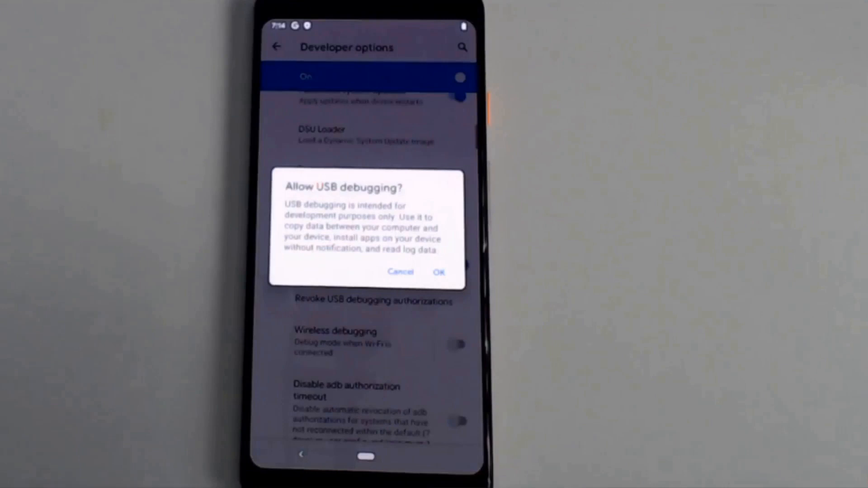
{"action": "left_click", "coordinate": [438, 273]}
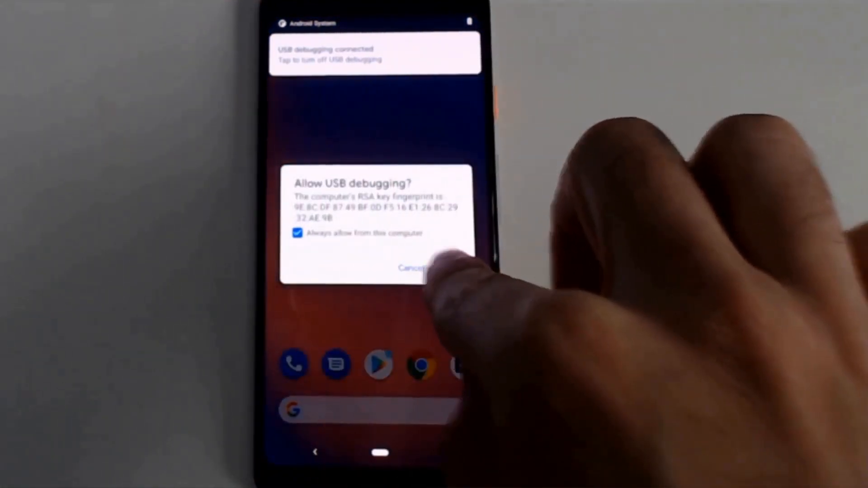
{"action": "left_click", "coordinate": [412, 268]}
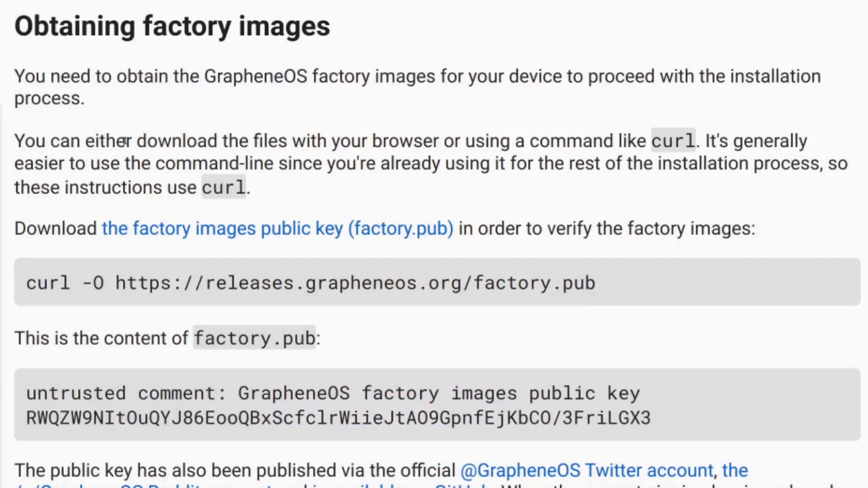
{"action": "mouse_move", "coordinate": [175, 127]}
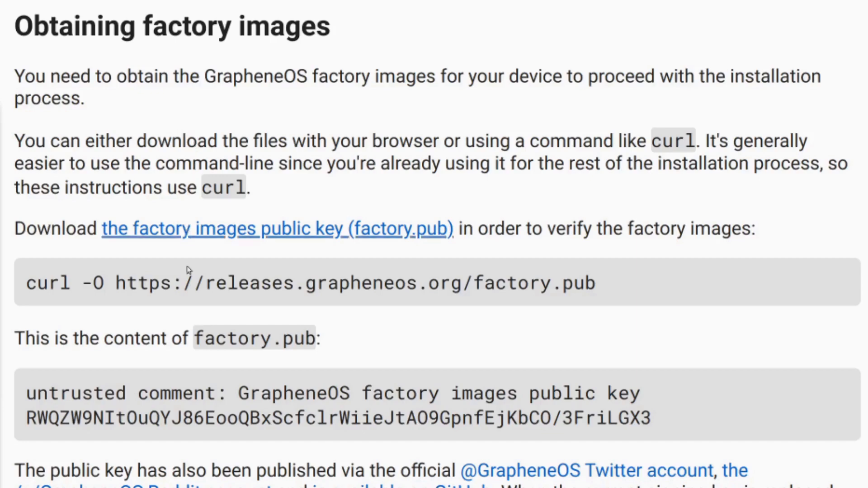
Review the factory.pub download command in the install guide.
{"action": "scroll", "scroll_direction": "down", "scroll_amount": 3}
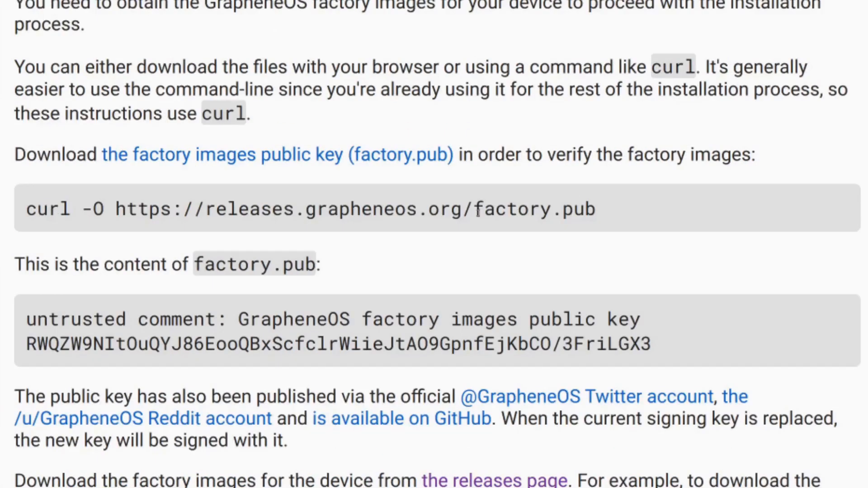
{"action": "double_click", "coordinate": [477, 209]}
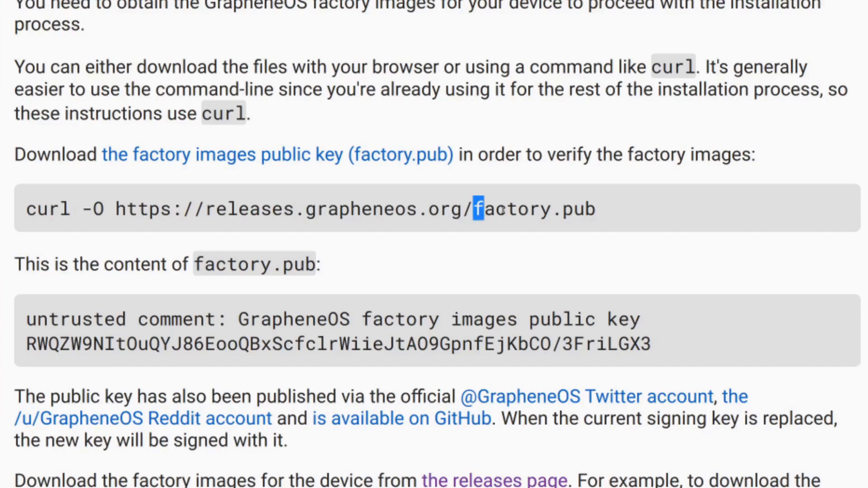
{"action": "scroll", "scroll_direction": "down", "scroll_amount": 3}
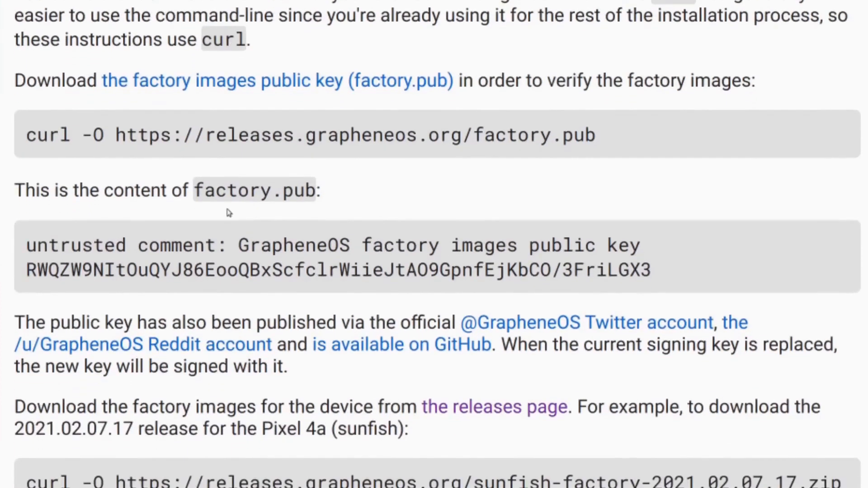
{"action": "scroll", "scroll_direction": "down", "scroll_amount": 3}
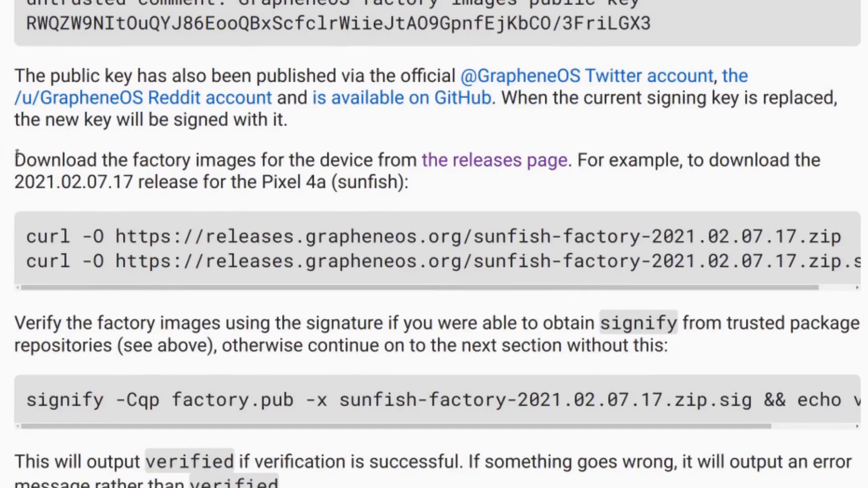
Select the releases site address and scroll to the Pixel 3 blueline files.
{"action": "left_click_drag", "start_coordinate": [17, 159], "coordinate": [561, 236]}
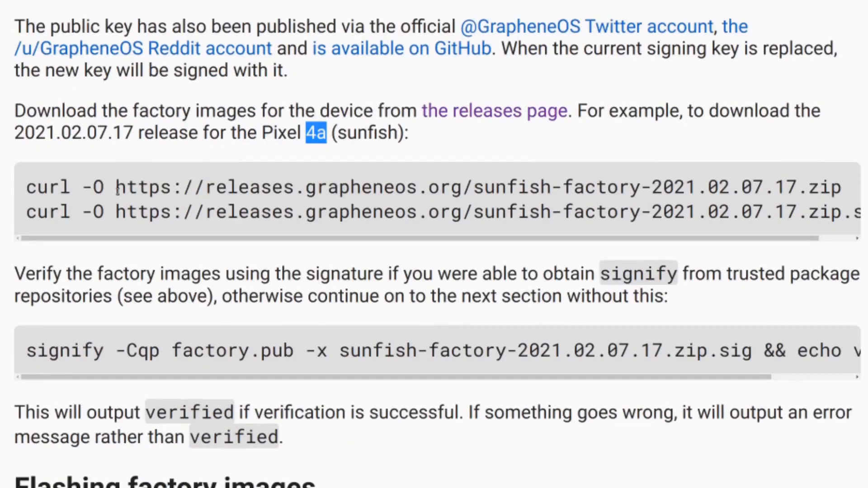
{"action": "left_click_drag", "start_coordinate": [115, 187], "coordinate": [470, 188]}
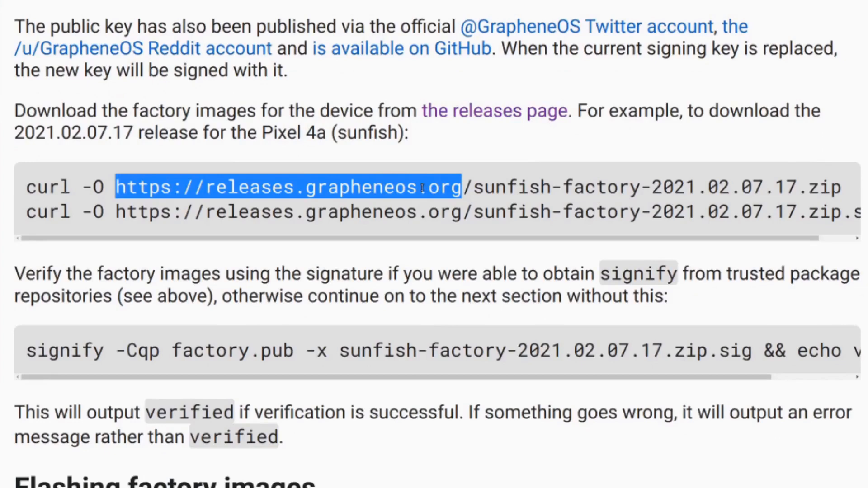
{"action": "mouse_move", "coordinate": [368, 188]}
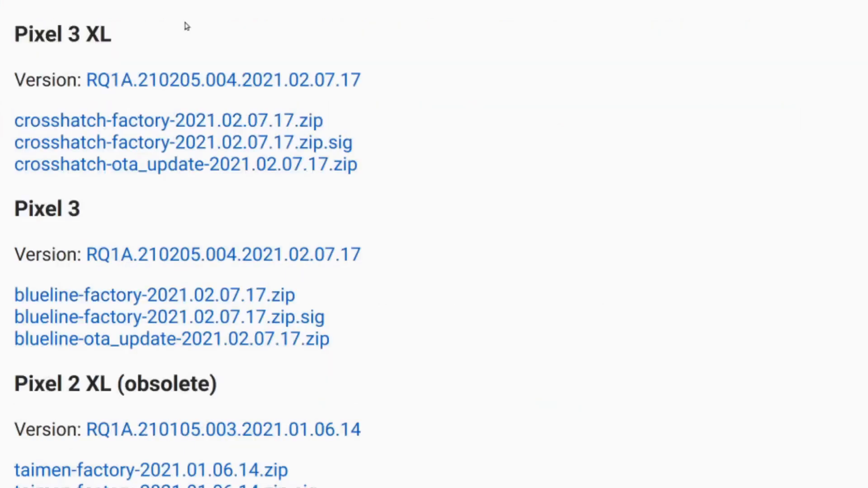
{"action": "scroll", "scroll_direction": "down", "scroll_amount": 3}
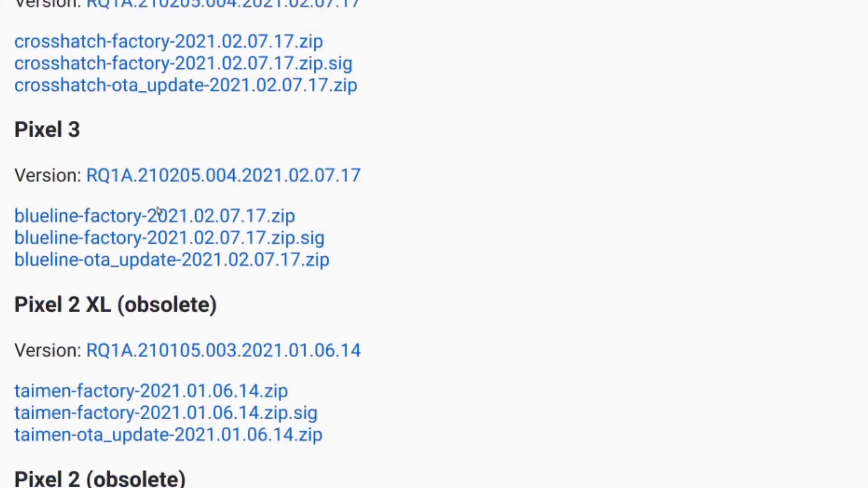
{"action": "scroll", "scroll_direction": "down", "scroll_amount": 3}
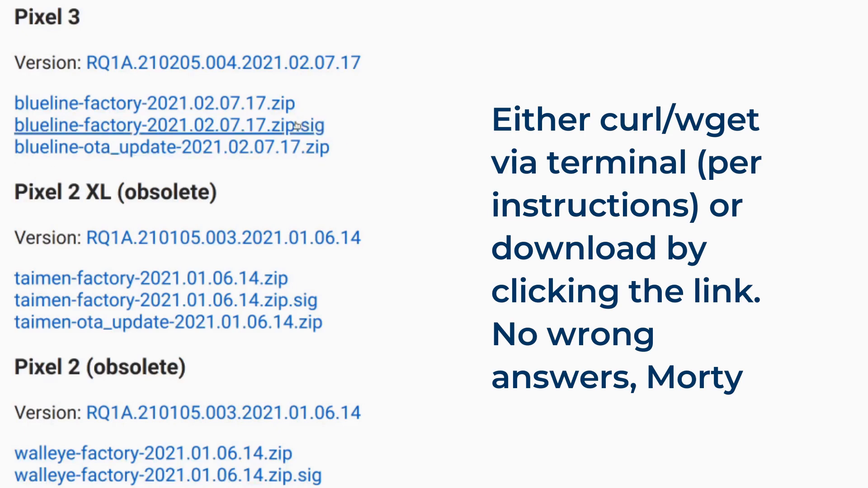
{"action": "mouse_move", "coordinate": [299, 129]}
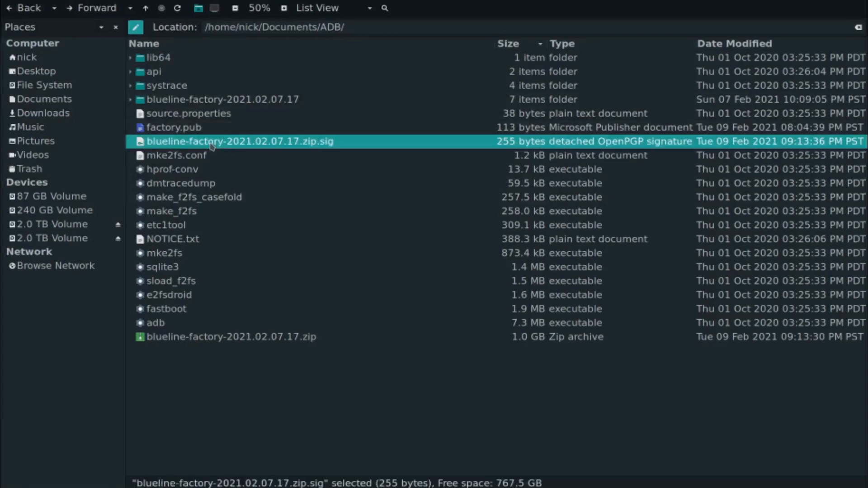
{"action": "mouse_move", "coordinate": [236, 400]}
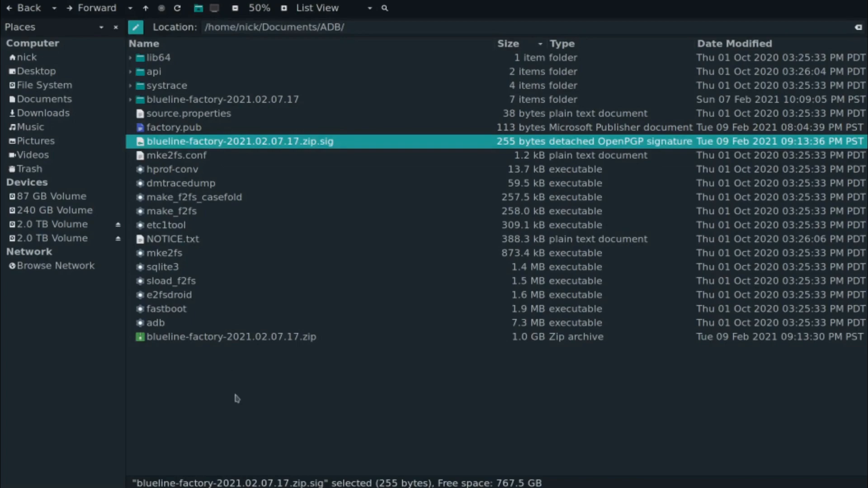
Check the ADB folder for the blueline zip and signature before installing signify.
{"action": "left_click", "coordinate": [229, 337]}
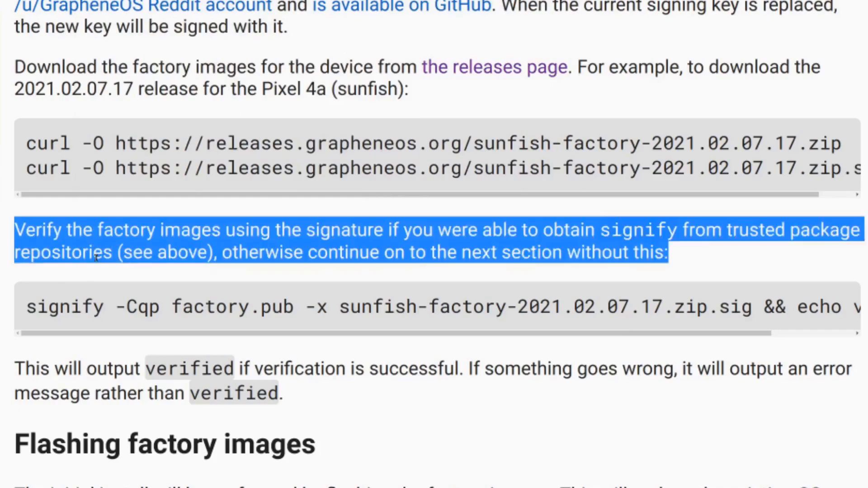
{"action": "scroll", "scroll_direction": "down", "scroll_amount": 3}
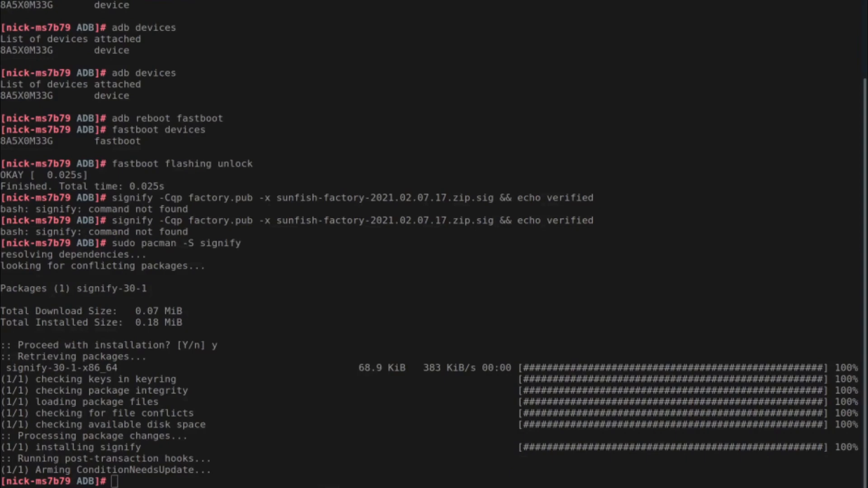
{"action": "mouse_move", "coordinate": [505, 405]}
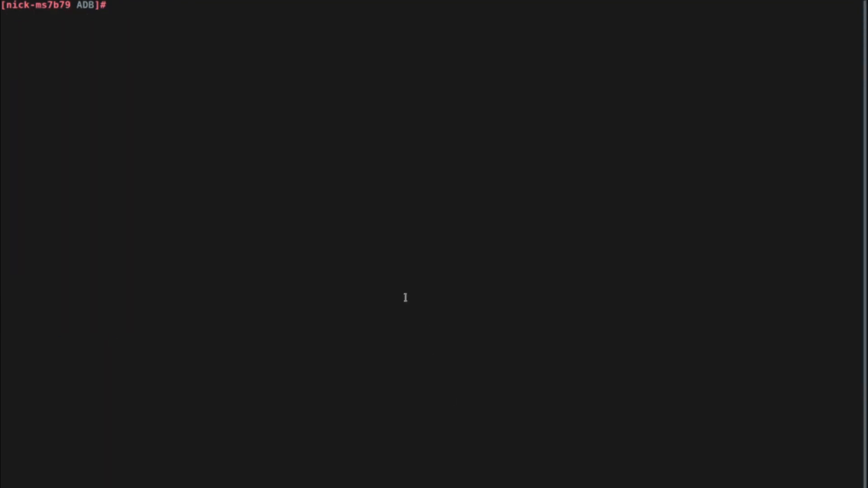
Verify the factory zip signature with signify against factory.pub, echoing verified, then run adb devices.
{"action": "type", "text": "signify -Cqp factory.pub -x sunfish-factory-2021.02.07.17.zip.sig && echo verified"}
{"action": "type", "text": "signify -Cqp factory.pub -x blueline-factory-2021.02.07.17.zip.sig && echo verified"}
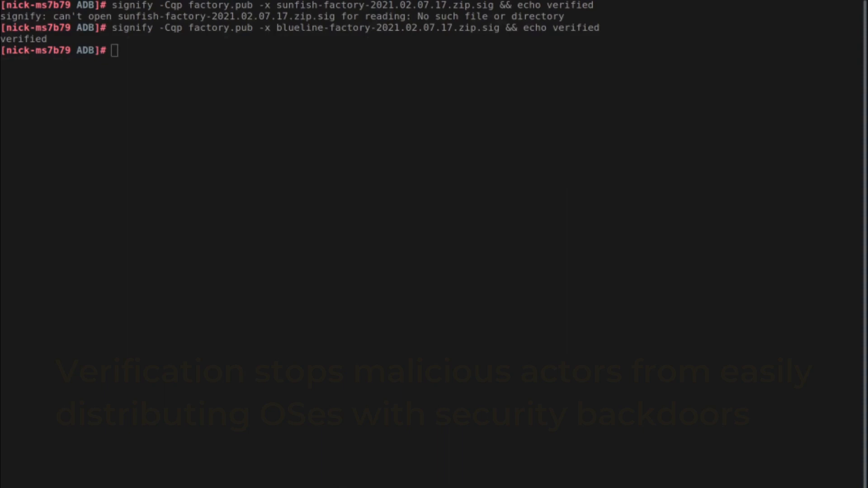
{"action": "type", "text": "adb devices"}
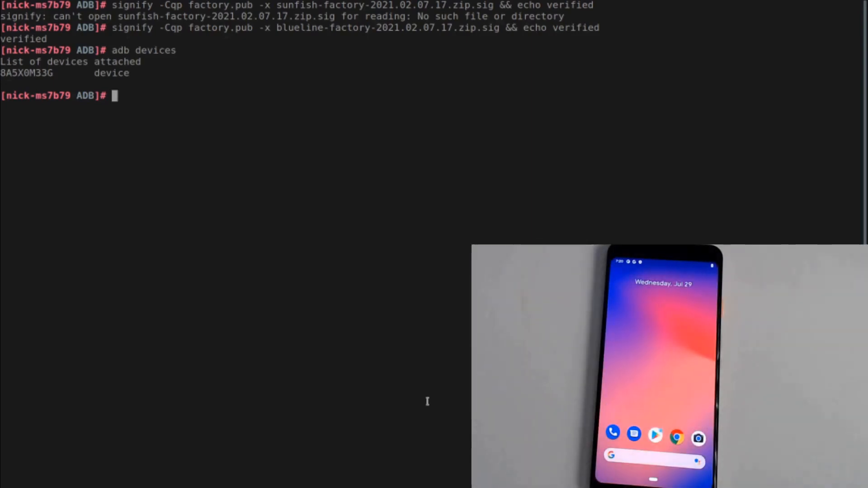
Issue adb reboot fastboot to put the phone into fastboot mode.
{"action": "type", "text": "adb"}
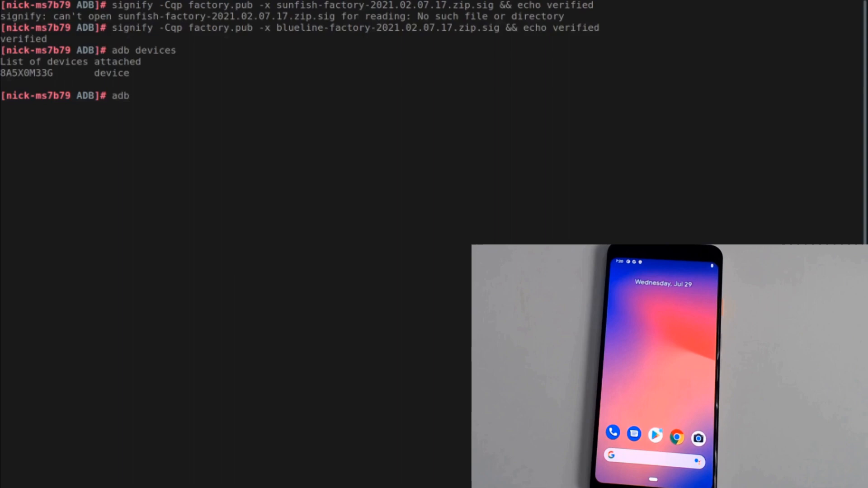
{"action": "type", "text": "reboot fa"}
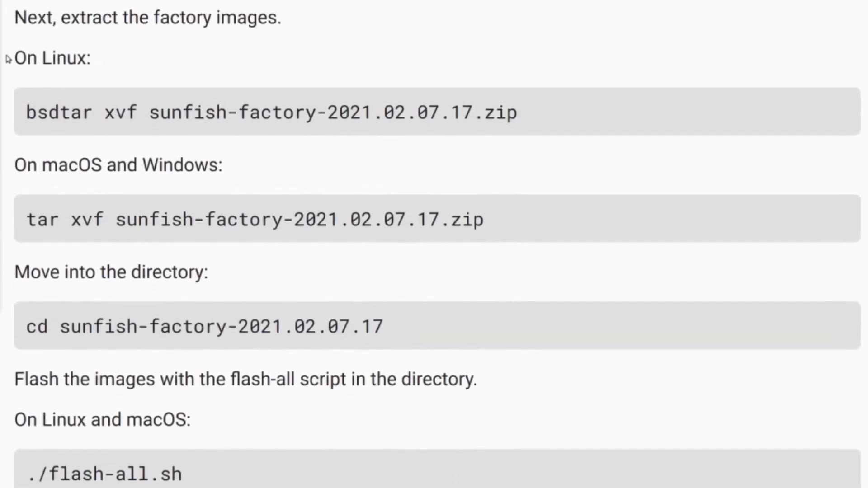
{"action": "left_click_drag", "start_coordinate": [16, 59], "coordinate": [249, 220]}
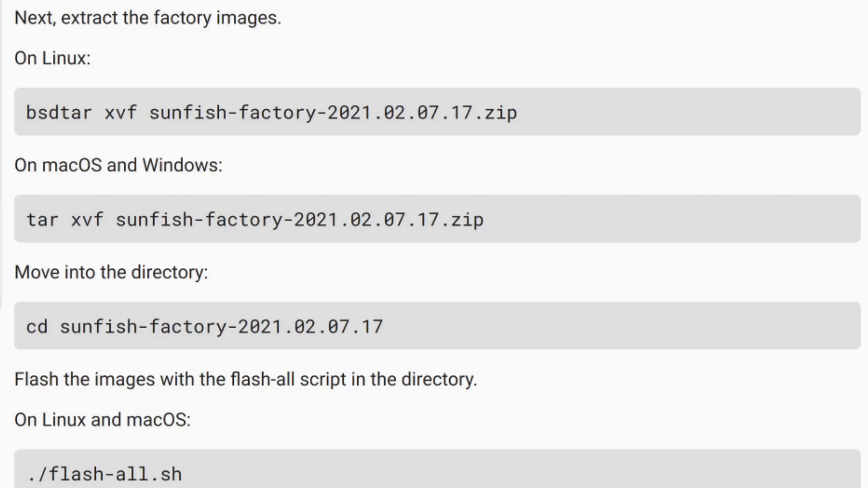
{"action": "left_click_drag", "start_coordinate": [16, 59], "coordinate": [222, 166]}
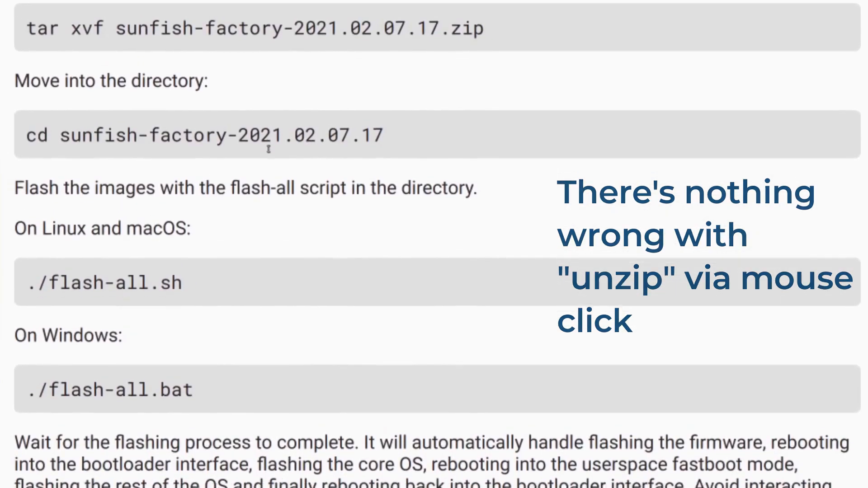
{"action": "scroll", "scroll_direction": "down", "scroll_amount": 3}
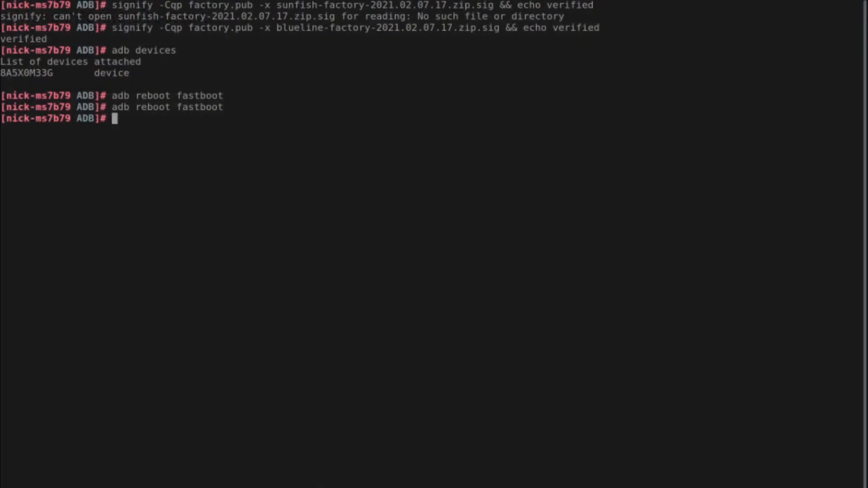
Change into the blueline-factory-2021.02.07.17 folder.
{"action": "type", "text": "cd"}
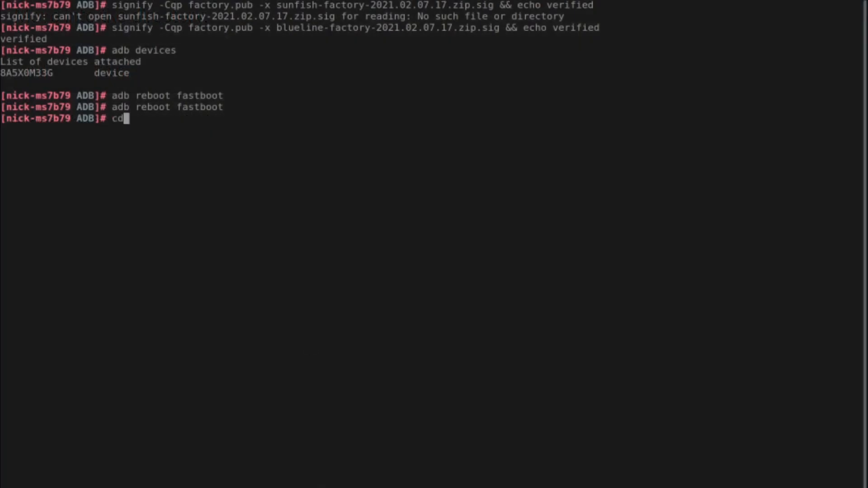
{"action": "type", "text": "blueline-factory-2021.02.07.17"}
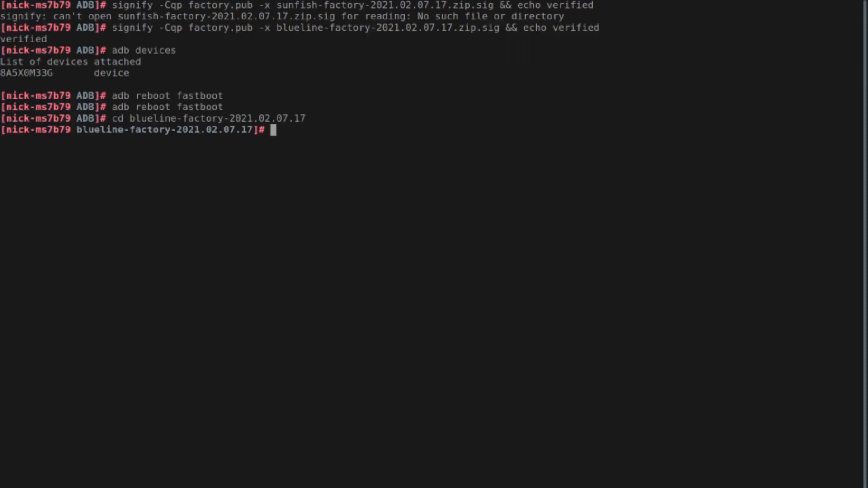
Run ./flash-all.sh so every image is written and the phone reboots to bootloader.
{"action": "type", "text": "./"}
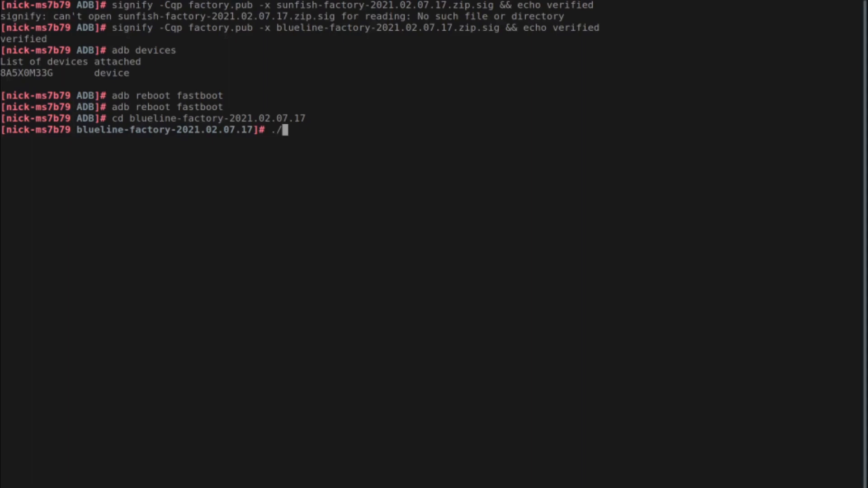
{"action": "type", "text": "flas"}
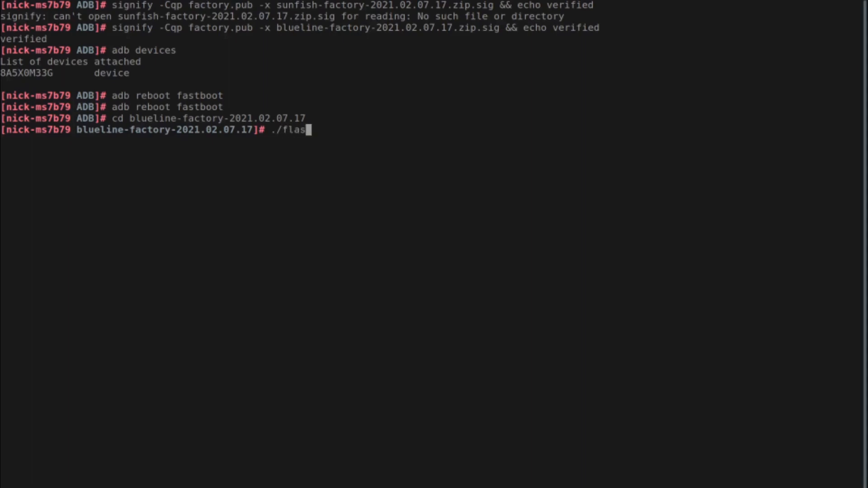
{"action": "type", "text": "h-all"}
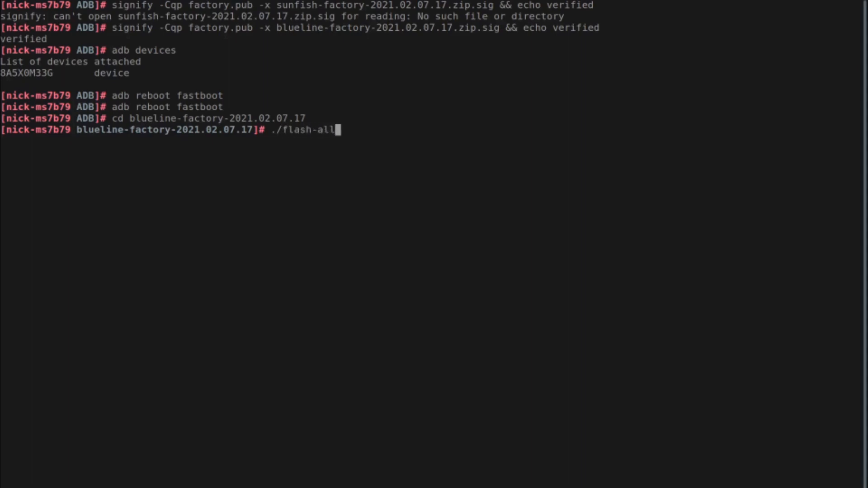
{"action": "type", "text": ".sh"}
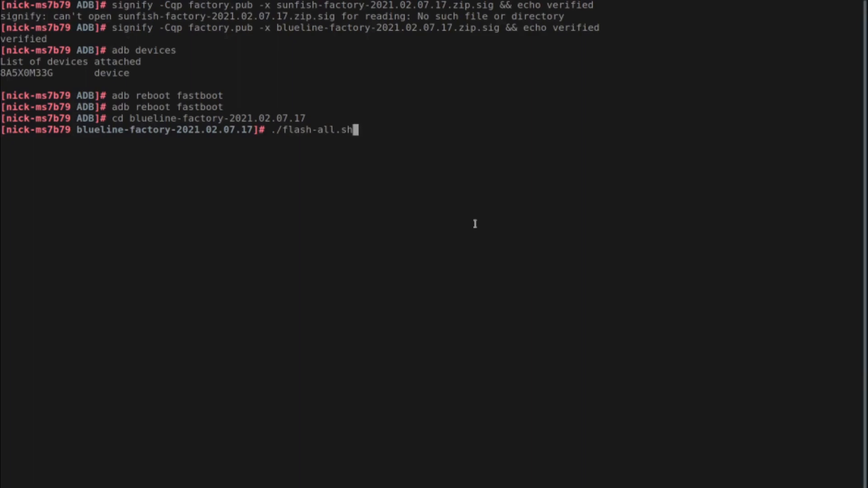
{"action": "key", "text": "Return"}
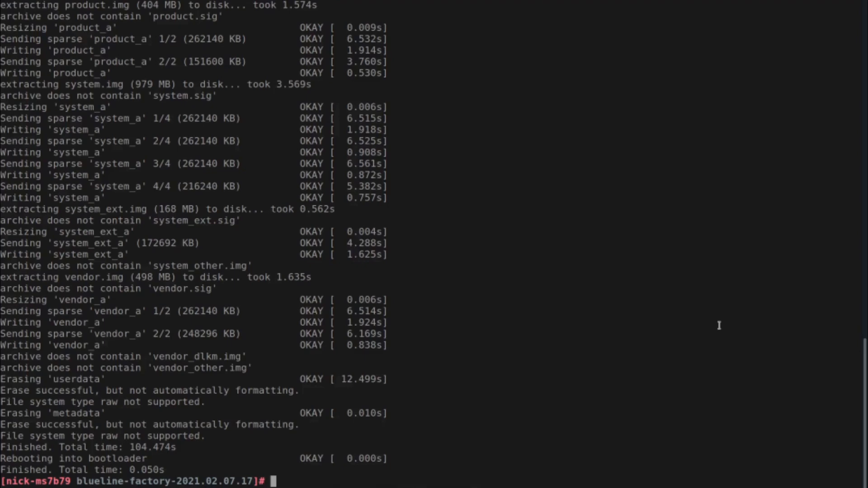
Begin entering the fastboot flashing lock command to relock the bootloader.
{"action": "type", "text": "fastboot f"}
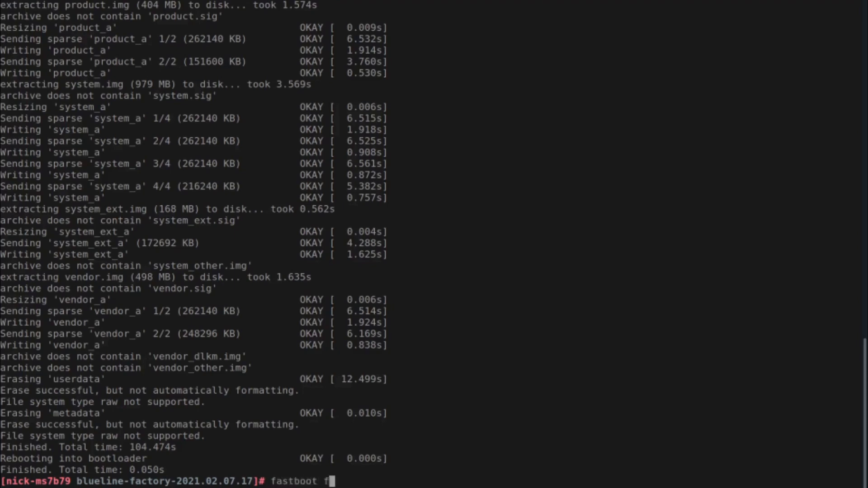